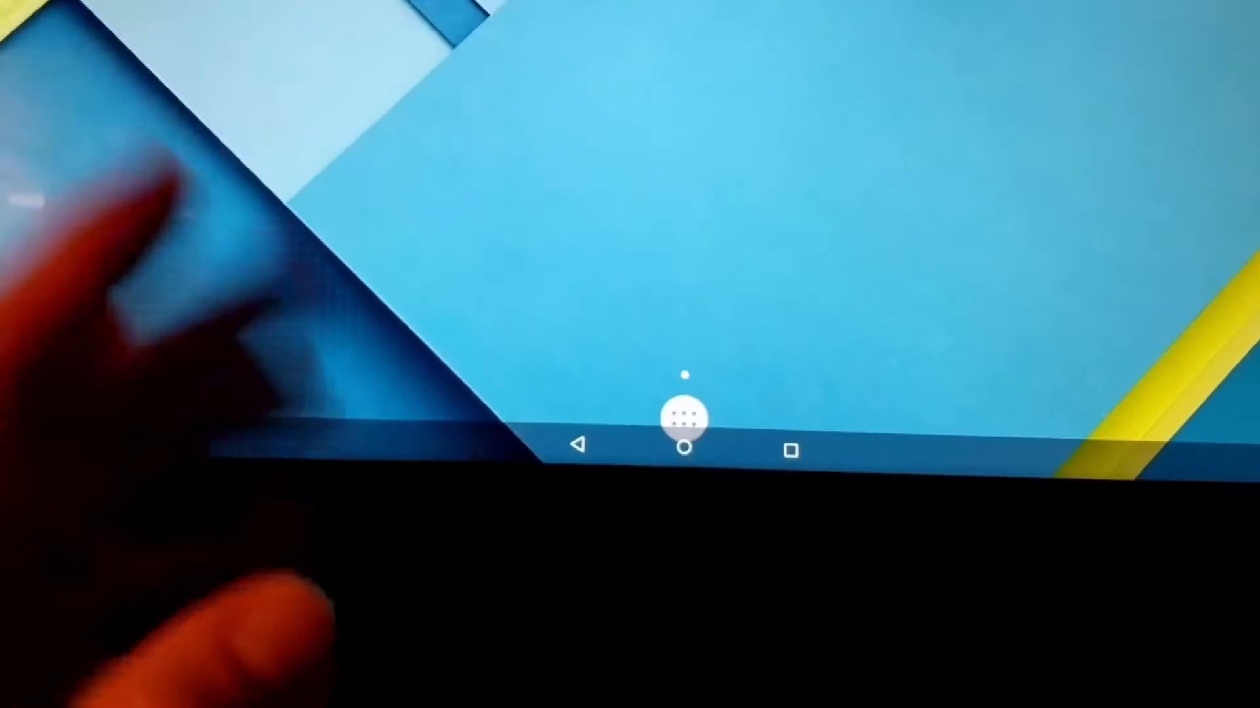
Step: Launch the iFit app from the Android home screen to reach its dashboard
{"action": "left_click", "coordinate": [682, 416]}
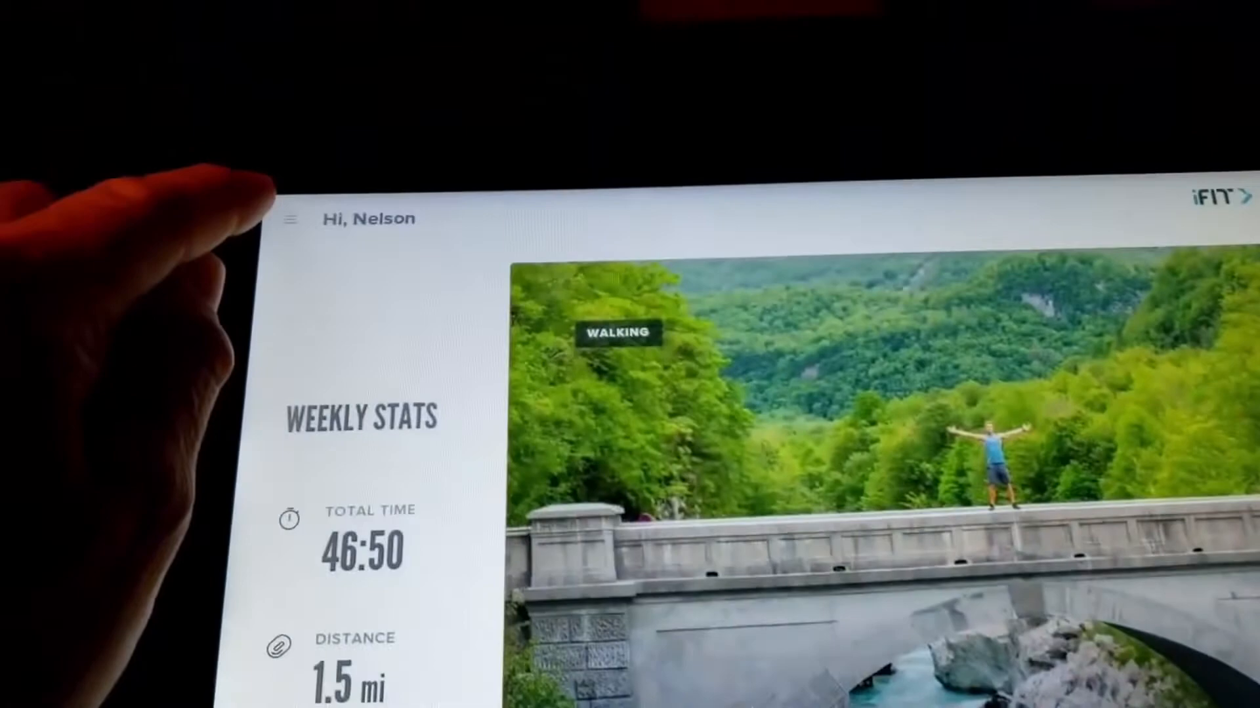
Step: Open iFit's top-left hamburger menu and choose WiFi
{"action": "left_click", "coordinate": [290, 218]}
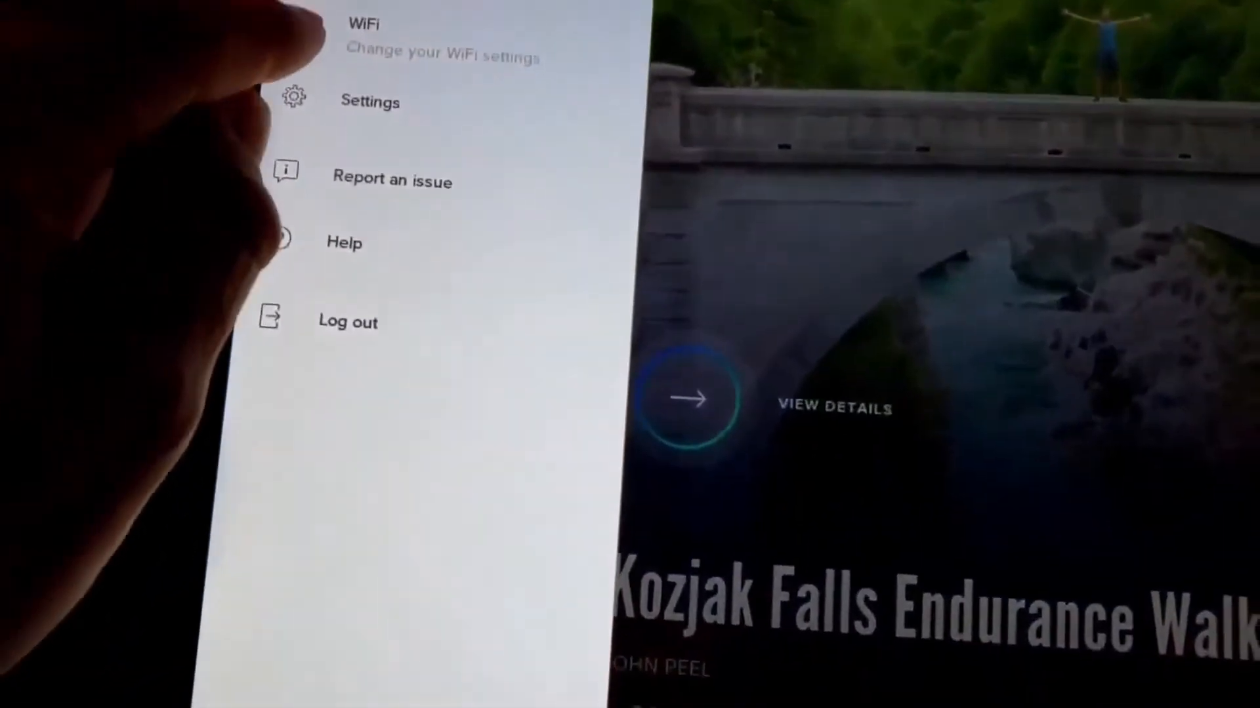
{"action": "left_click", "coordinate": [370, 100]}
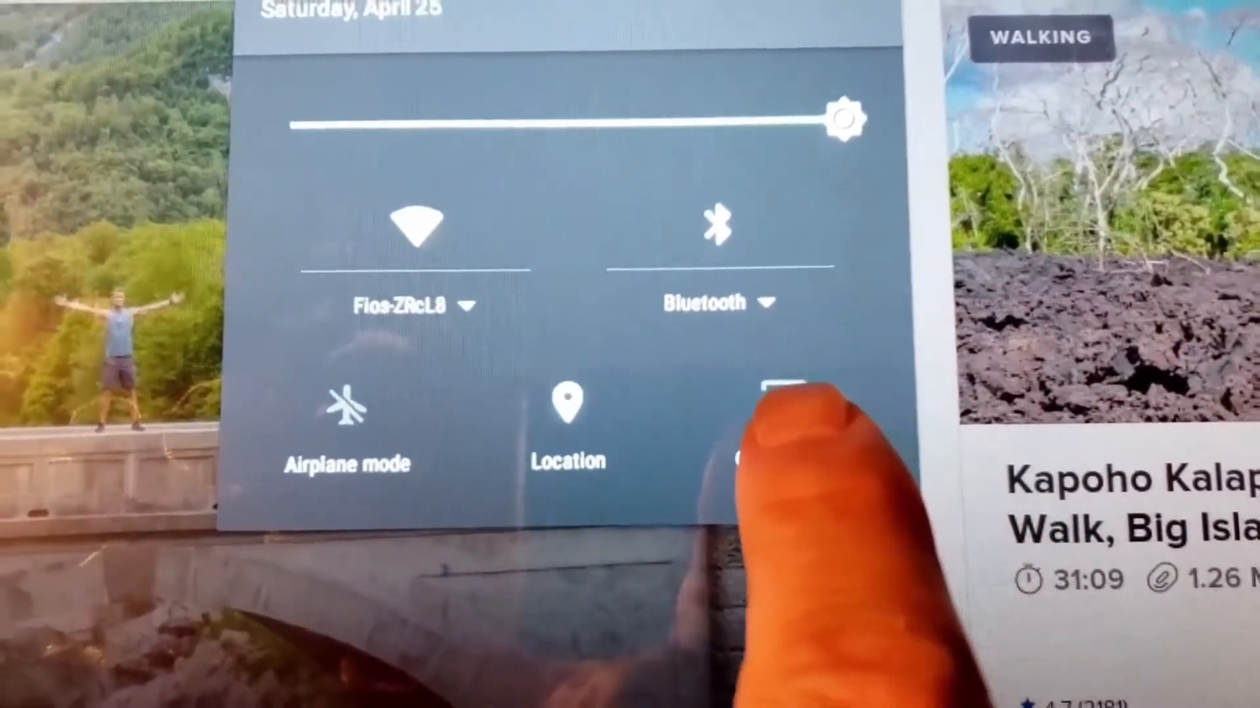
Step: Use the Quick Settings tile right of Location, which brings up the app drawer
{"action": "left_click", "coordinate": [775, 450]}
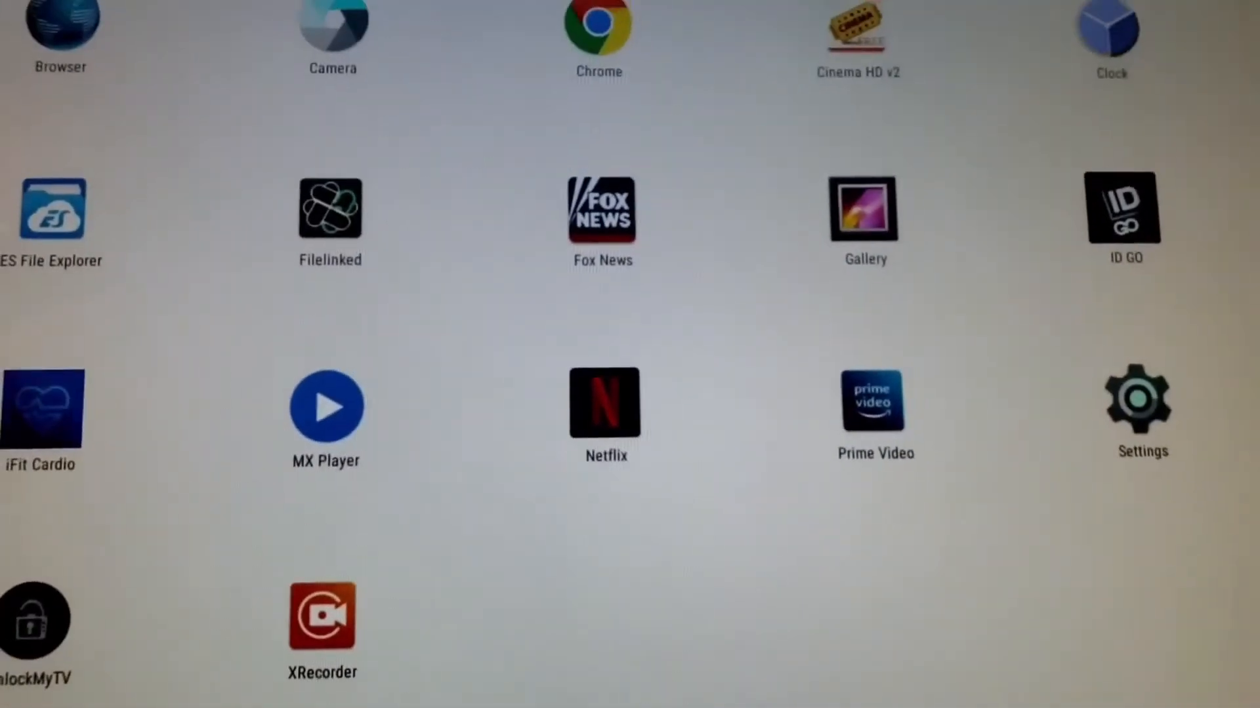
Step: Scroll away from the app drawer back to the plain home screen wallpaper
{"action": "scroll", "scroll_direction": "down", "scroll_amount": 3}
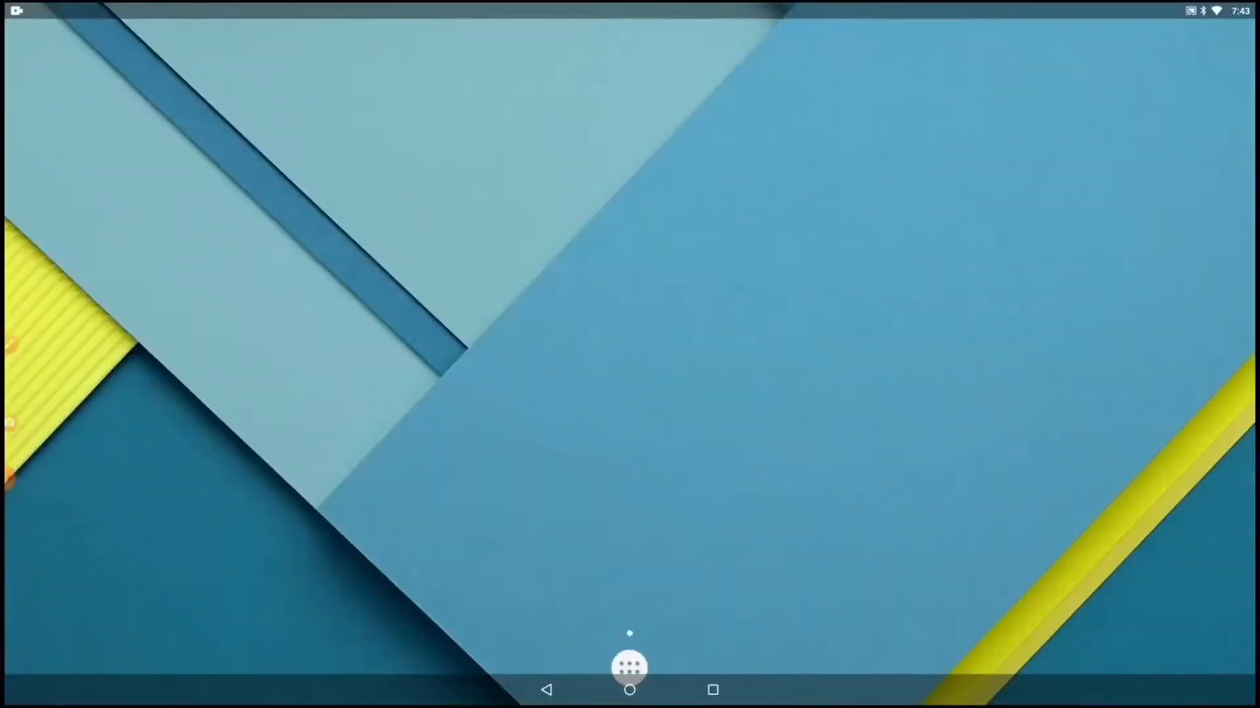
Step: Open the app drawer and swipe up through the installed apps list
{"action": "left_click", "coordinate": [629, 668]}
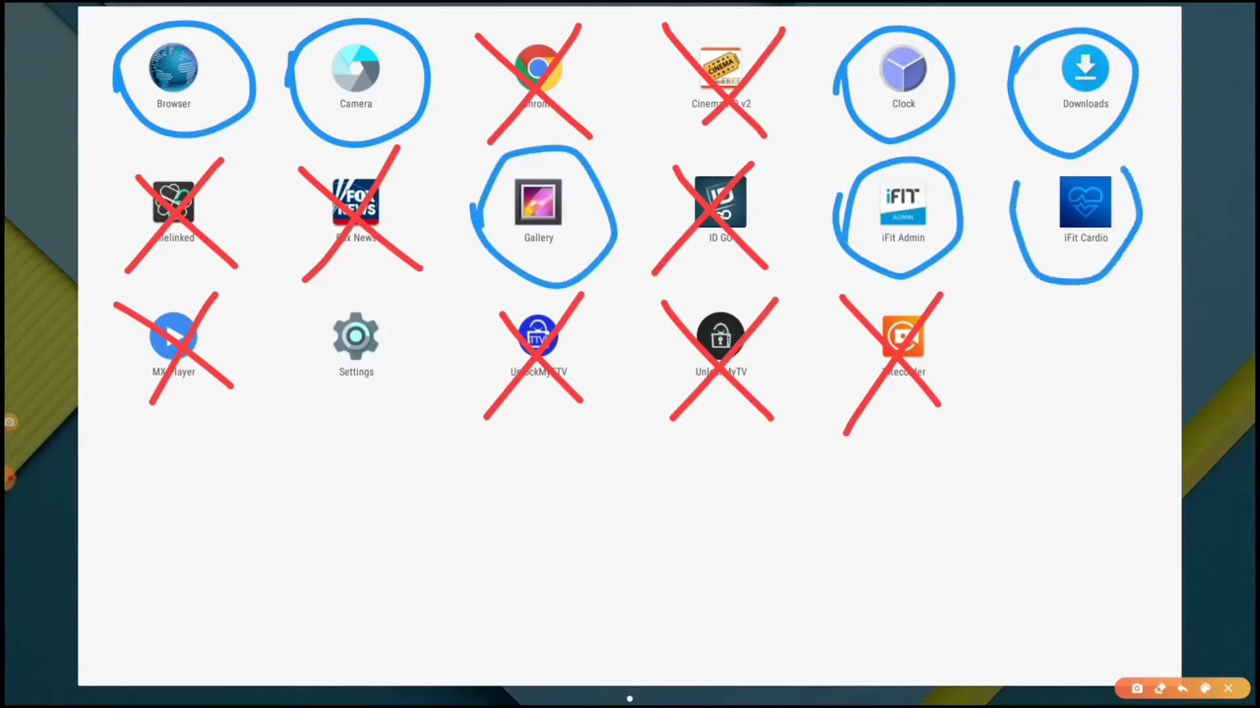
{"action": "left_click_drag", "start_coordinate": [1084, 450], "coordinate": [1084, 322]}
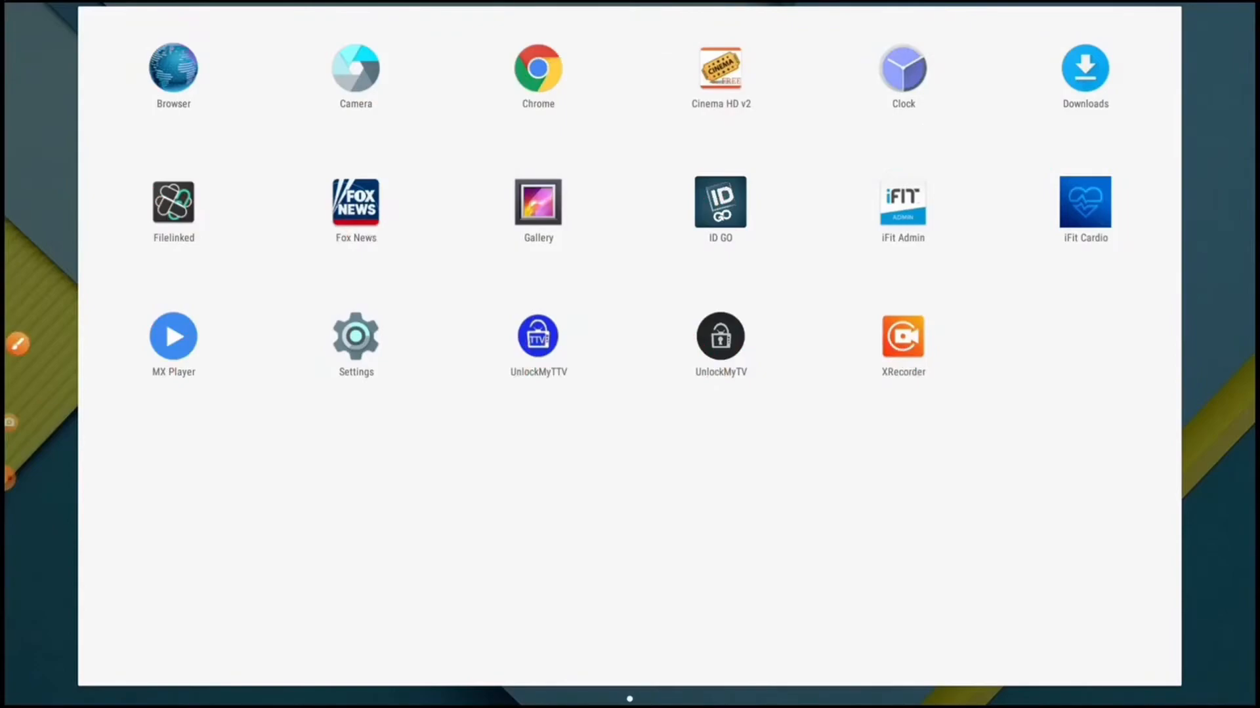
Step: Open Android Settings from the app drawer and go to Security
{"action": "left_click", "coordinate": [355, 336]}
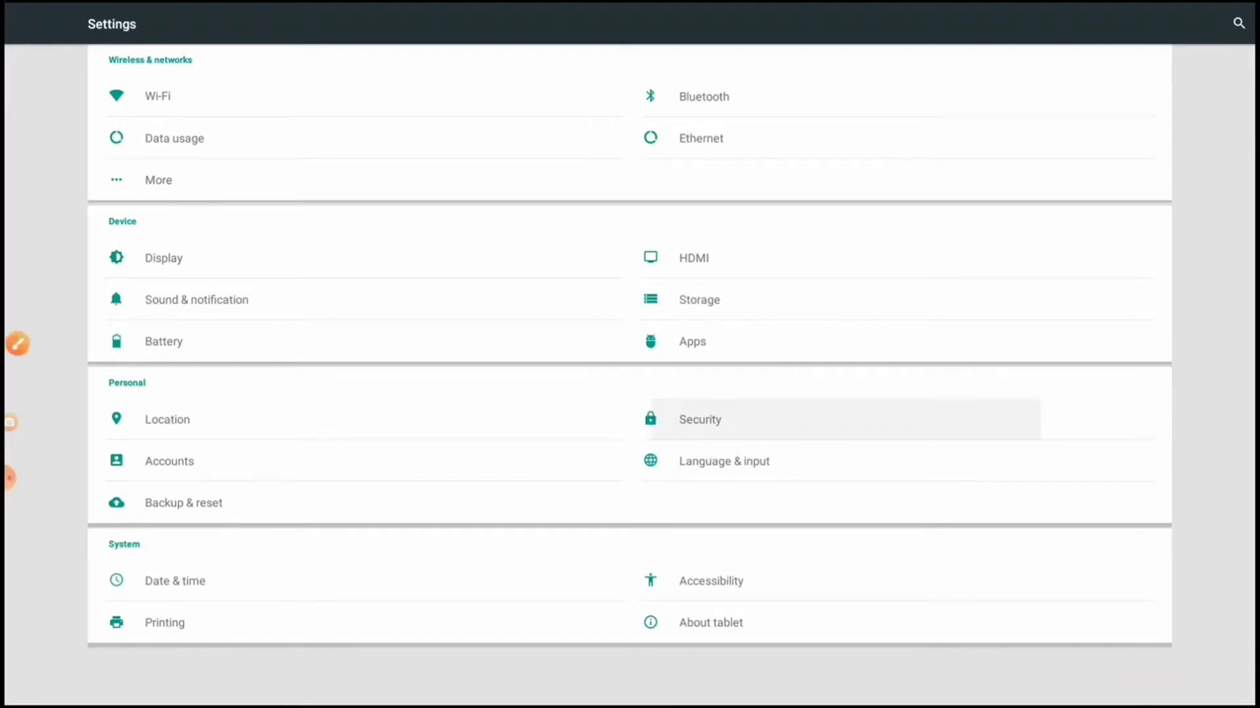
{"action": "left_click", "coordinate": [698, 419]}
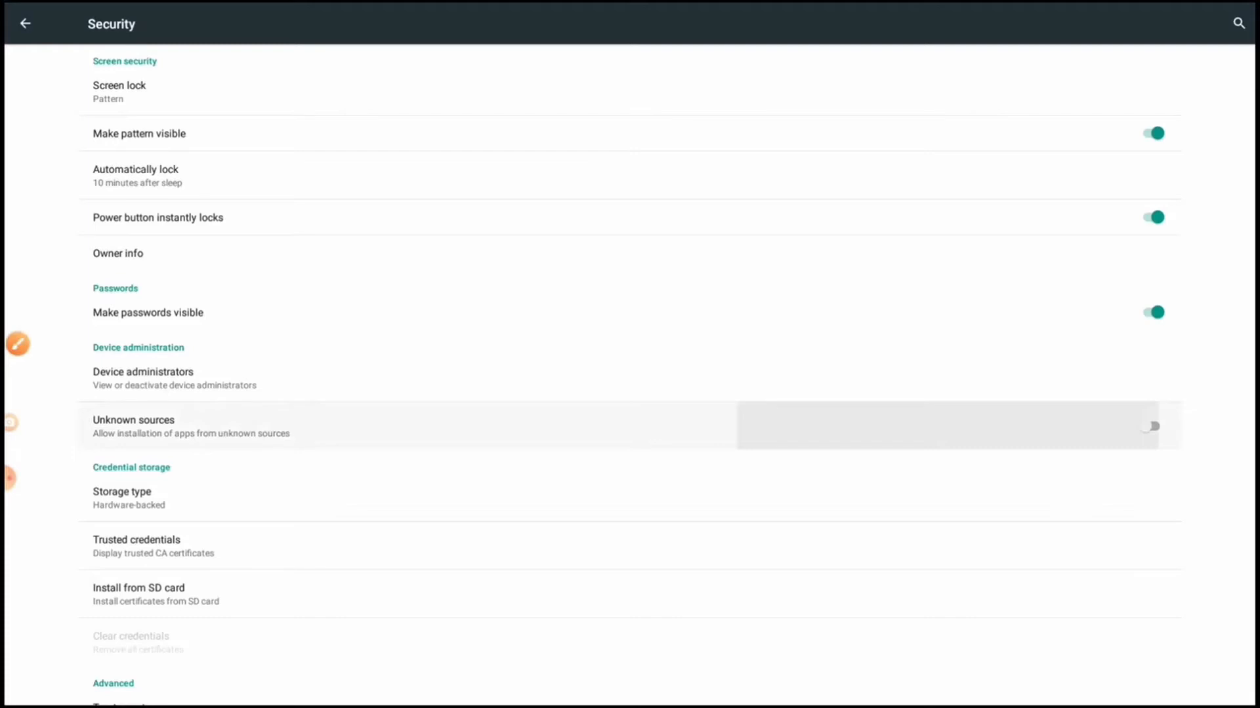
Step: Switch on Unknown sources, accept the risk warning, and return to the main Settings list
{"action": "left_click", "coordinate": [1150, 426]}
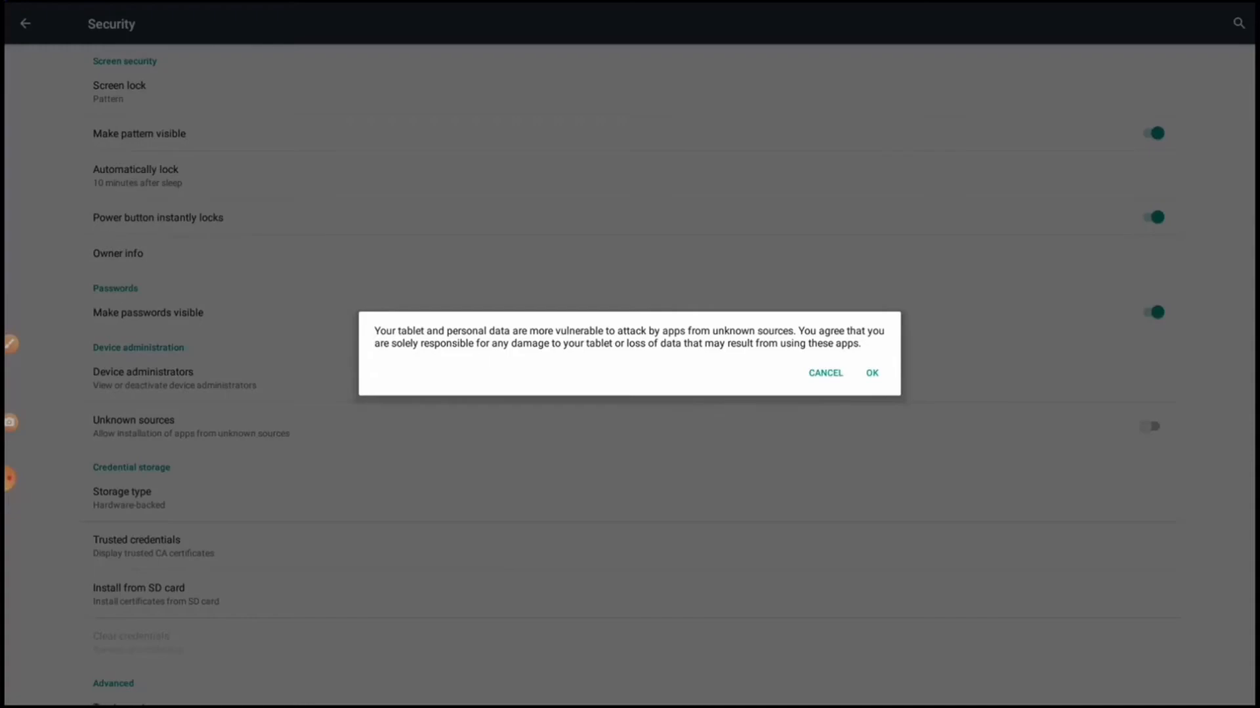
{"action": "left_click", "coordinate": [826, 373]}
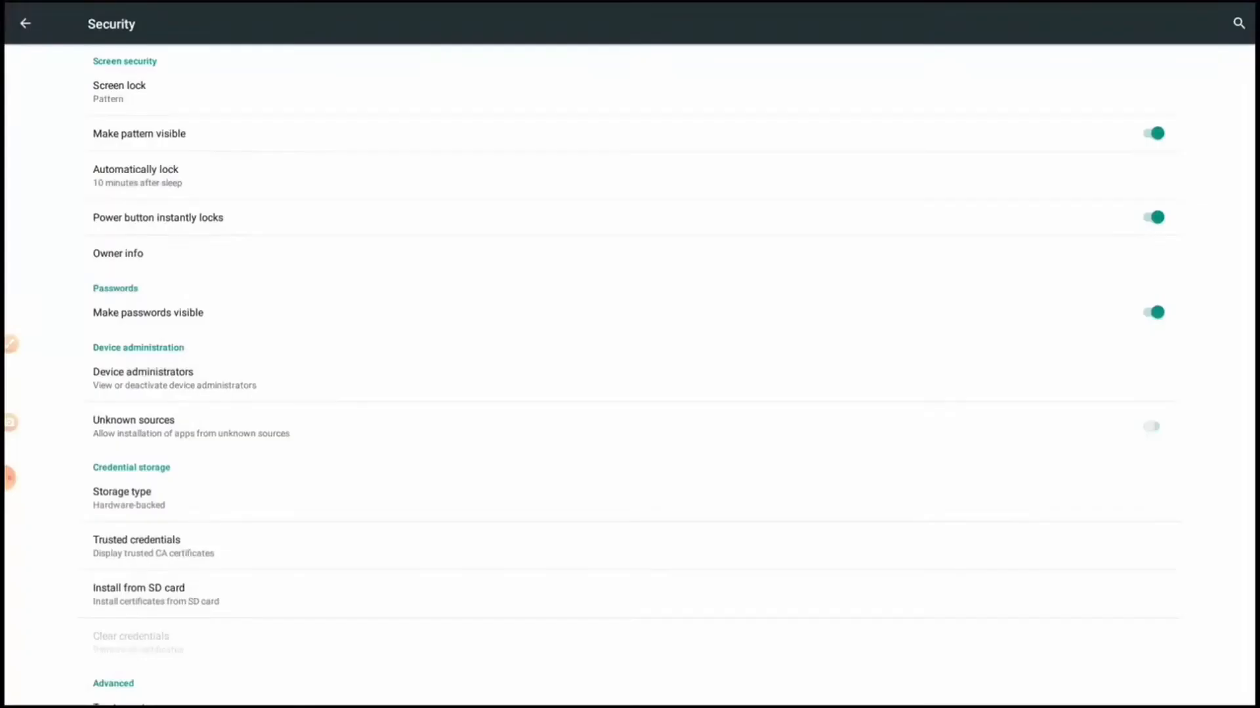
{"action": "left_click", "coordinate": [1152, 426]}
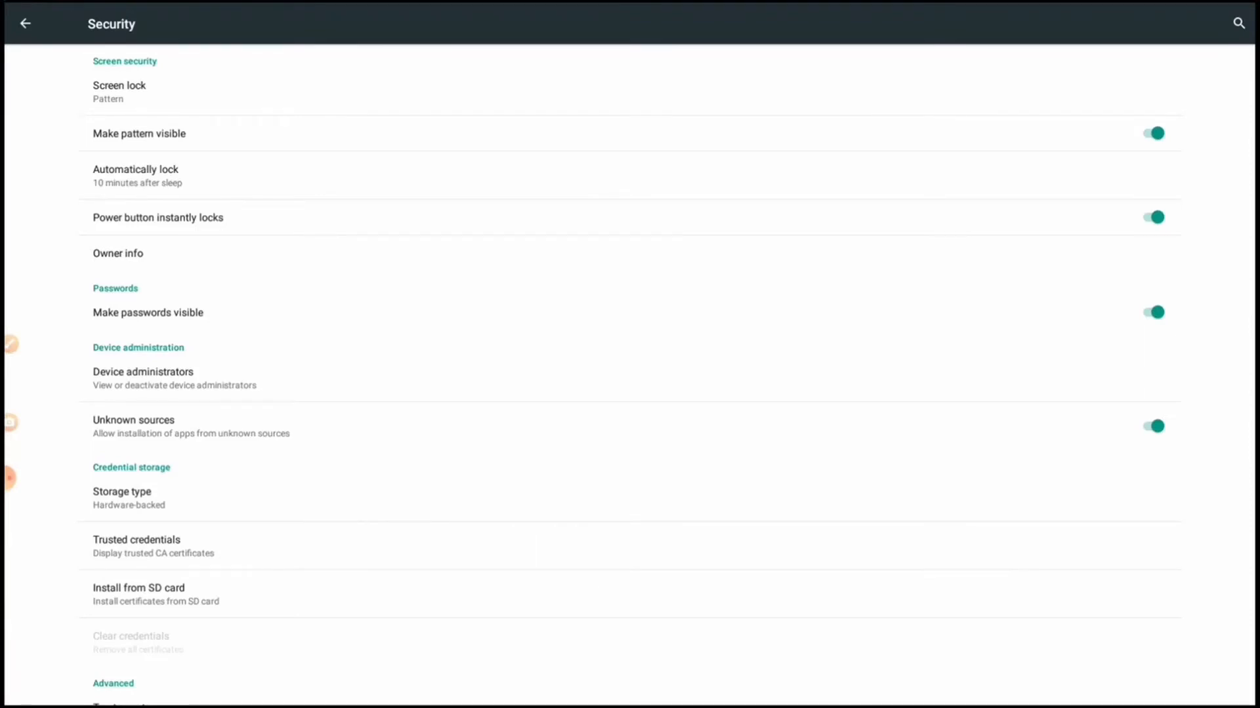
{"action": "left_click", "coordinate": [25, 22]}
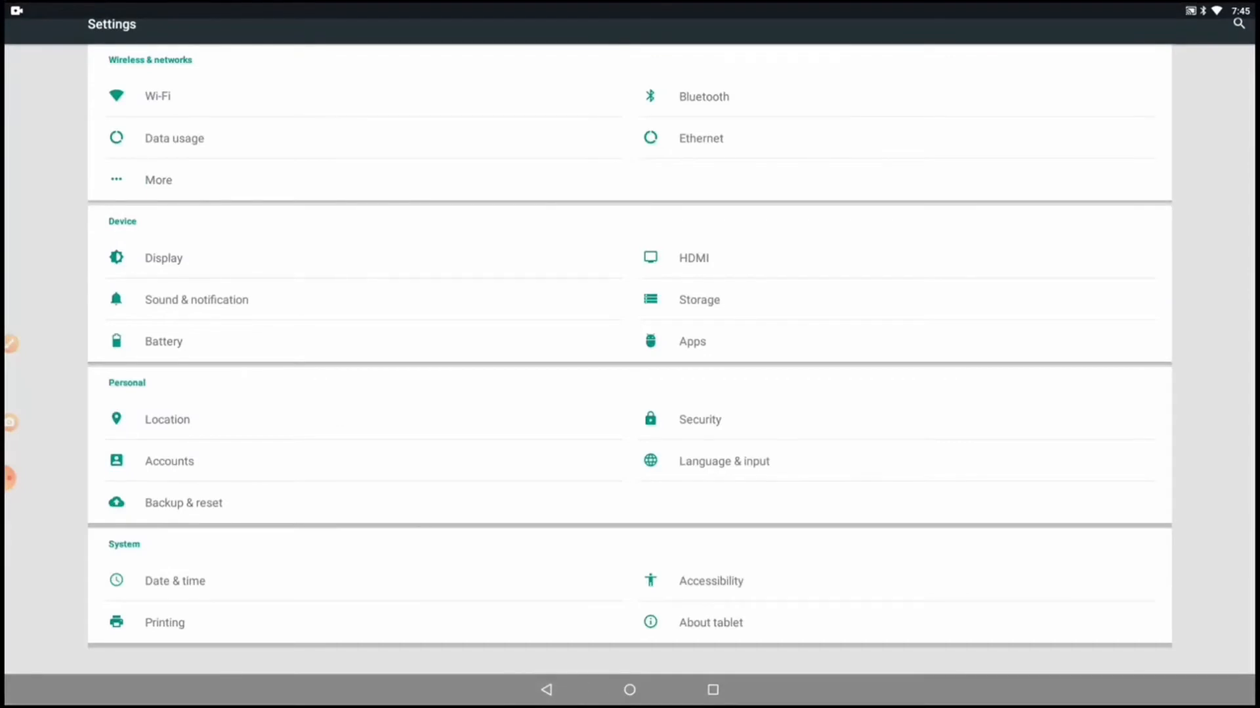
Step: Exit Settings to the home screen and open the app drawer
{"action": "left_click", "coordinate": [629, 690]}
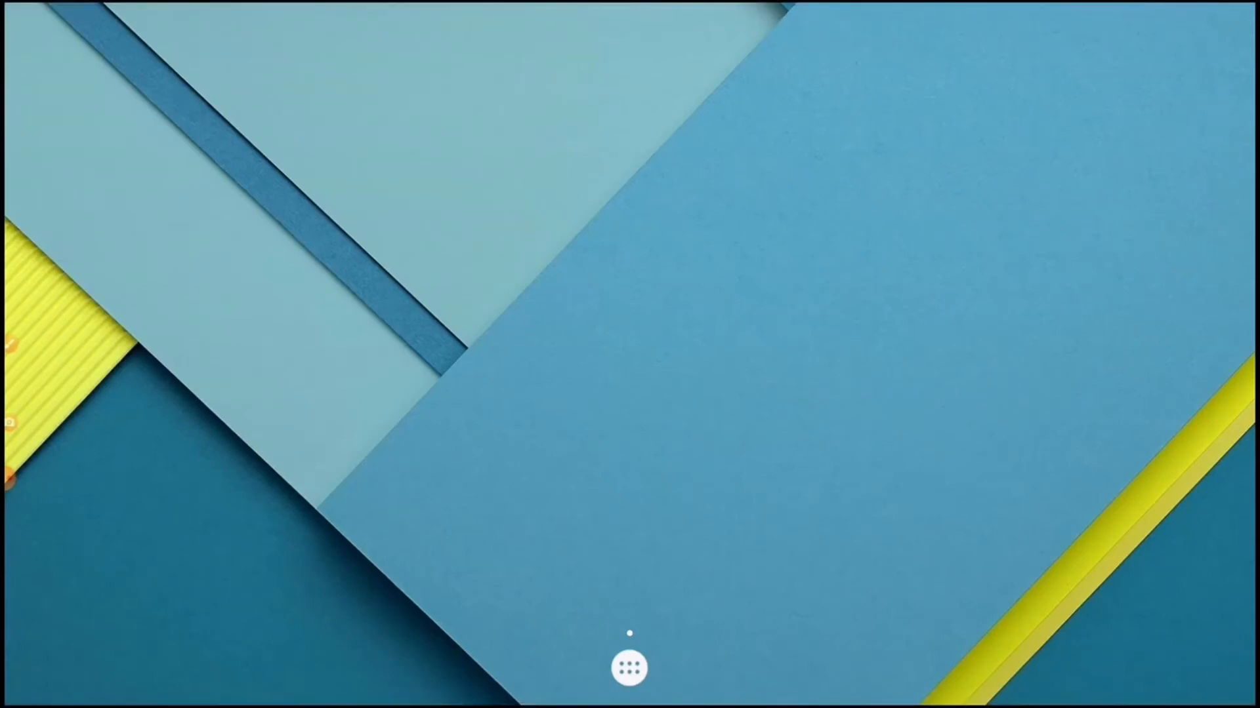
{"action": "left_click", "coordinate": [629, 667]}
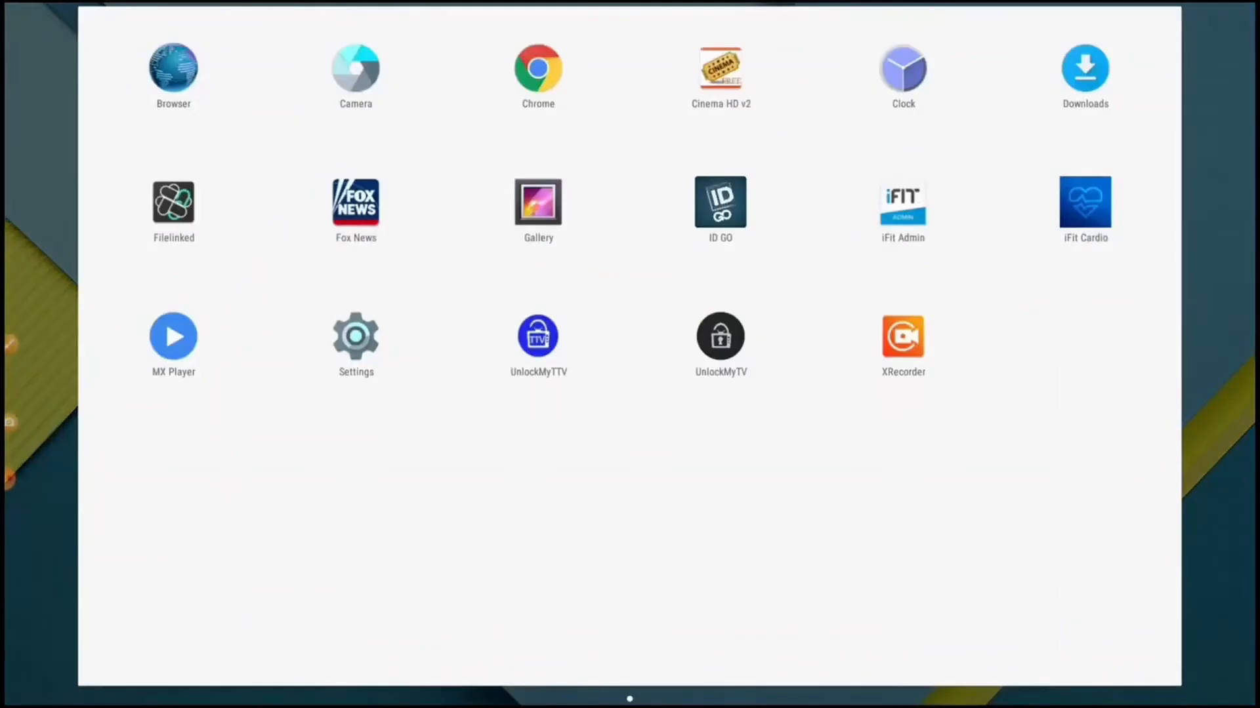
{"action": "left_click", "coordinate": [537, 78]}
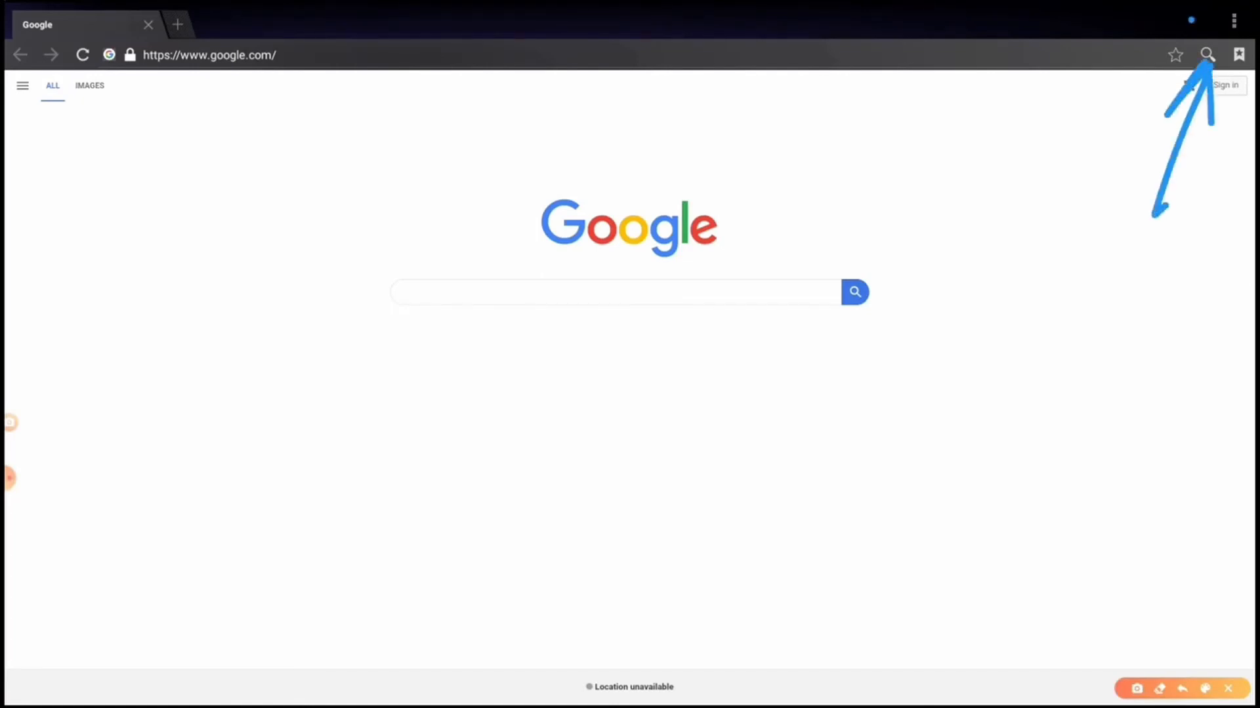
{"action": "left_click", "coordinate": [1234, 19]}
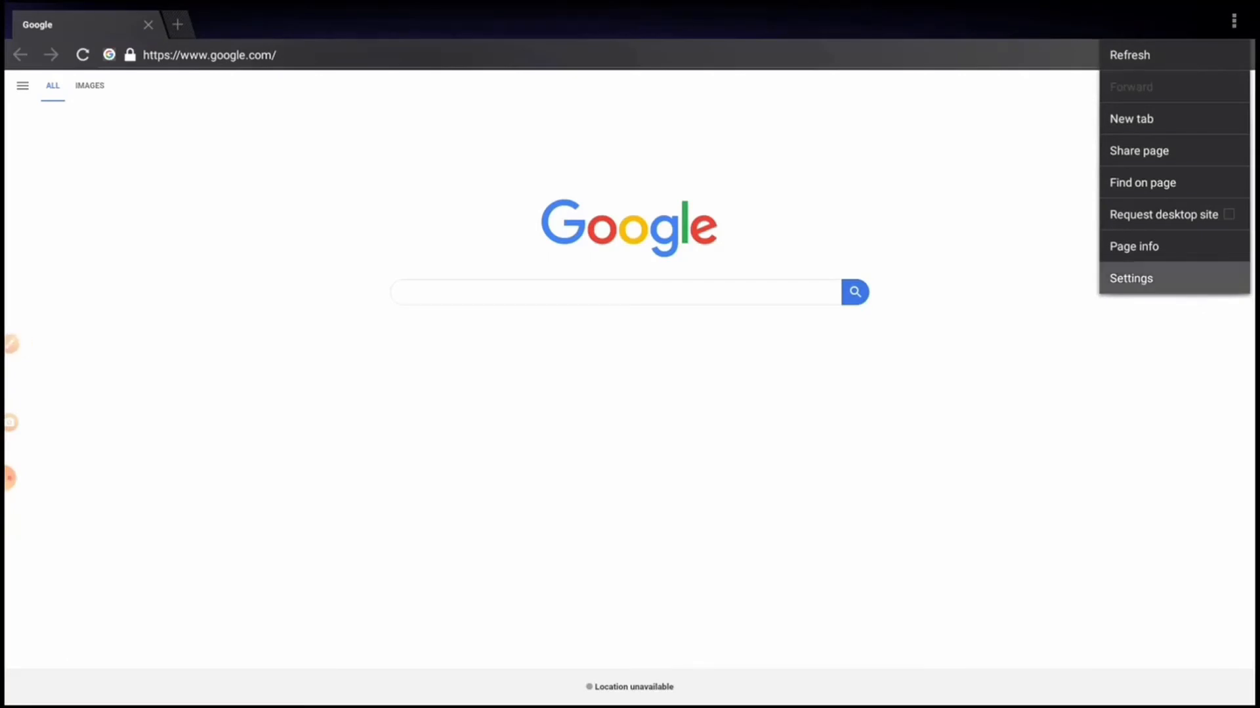
{"action": "left_click", "coordinate": [1131, 278]}
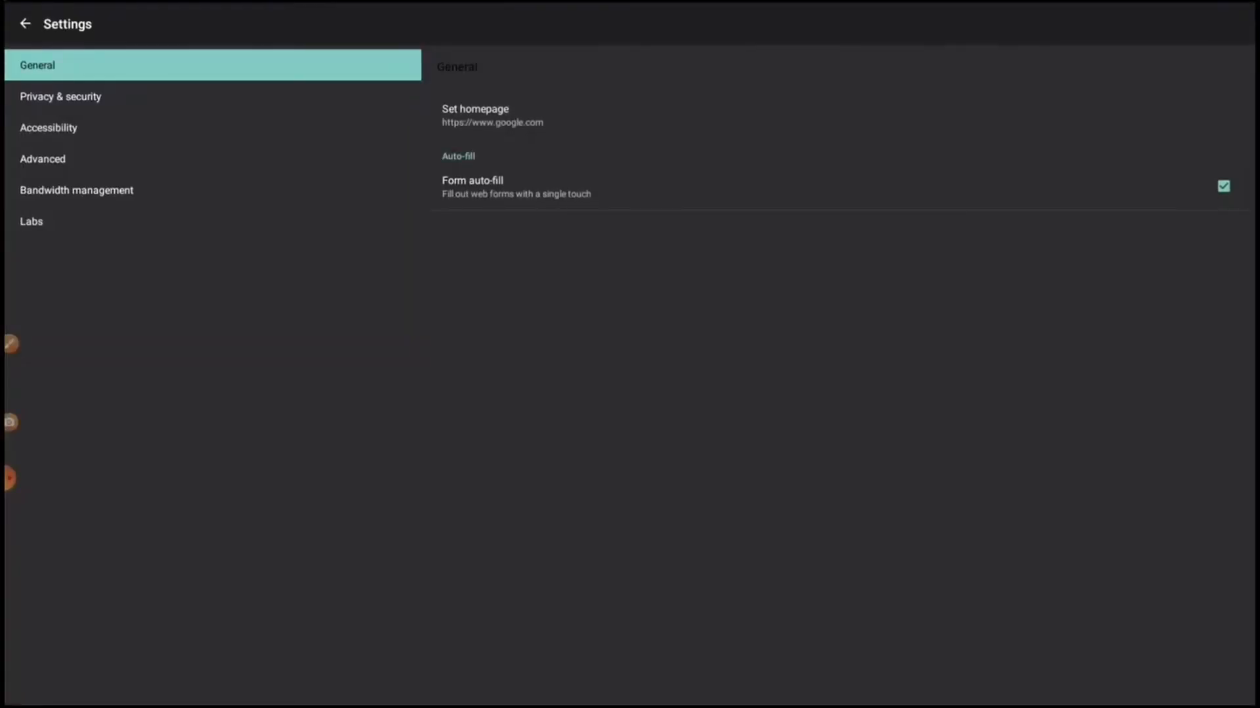
{"action": "left_click", "coordinate": [474, 114]}
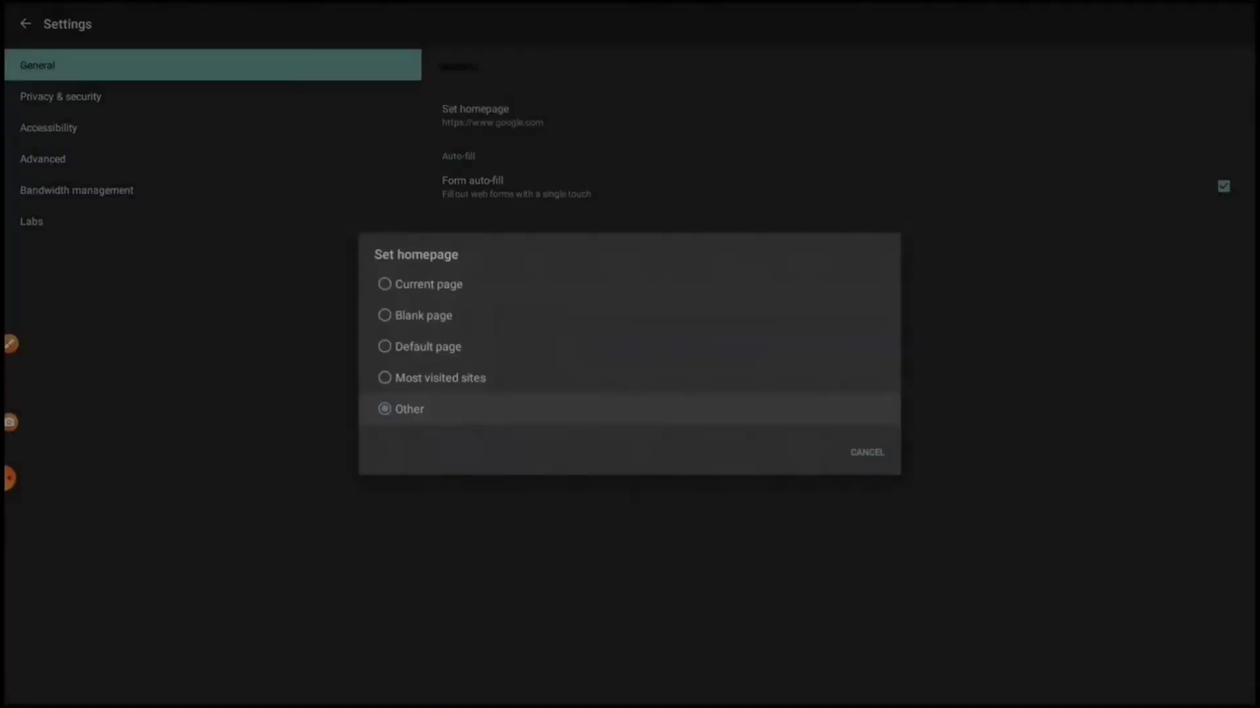
{"action": "left_click", "coordinate": [409, 409]}
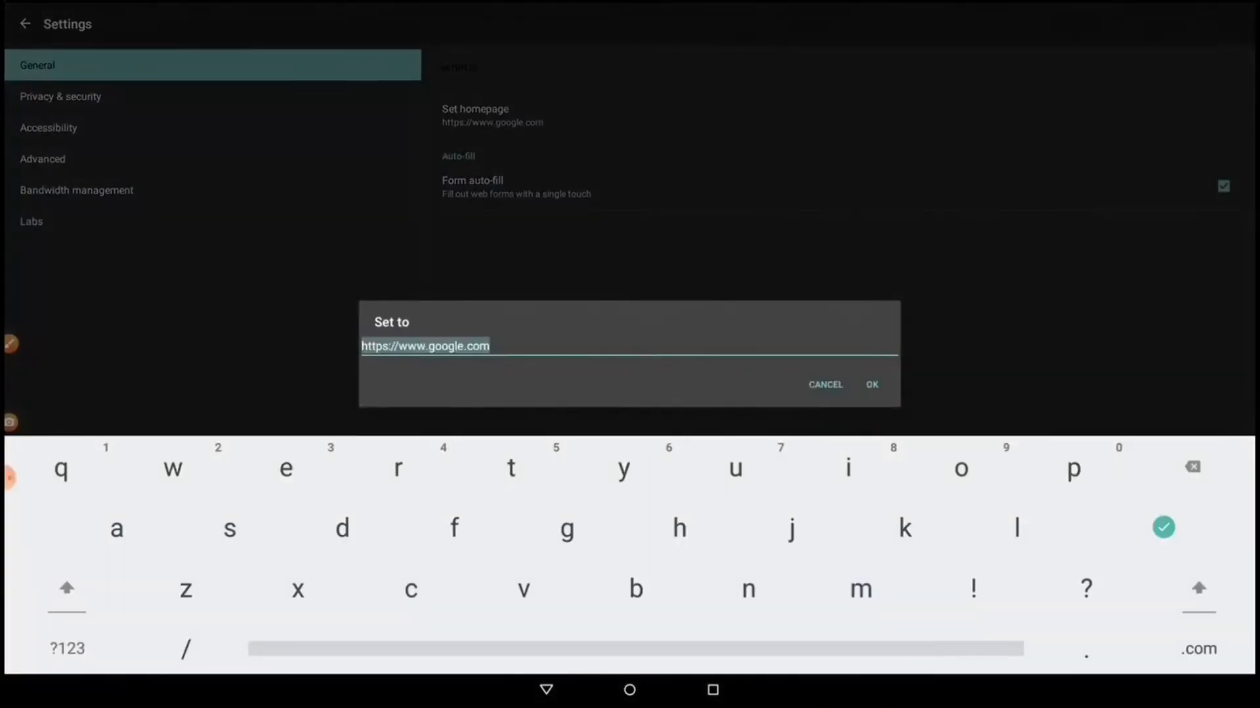
{"action": "left_click", "coordinate": [872, 385]}
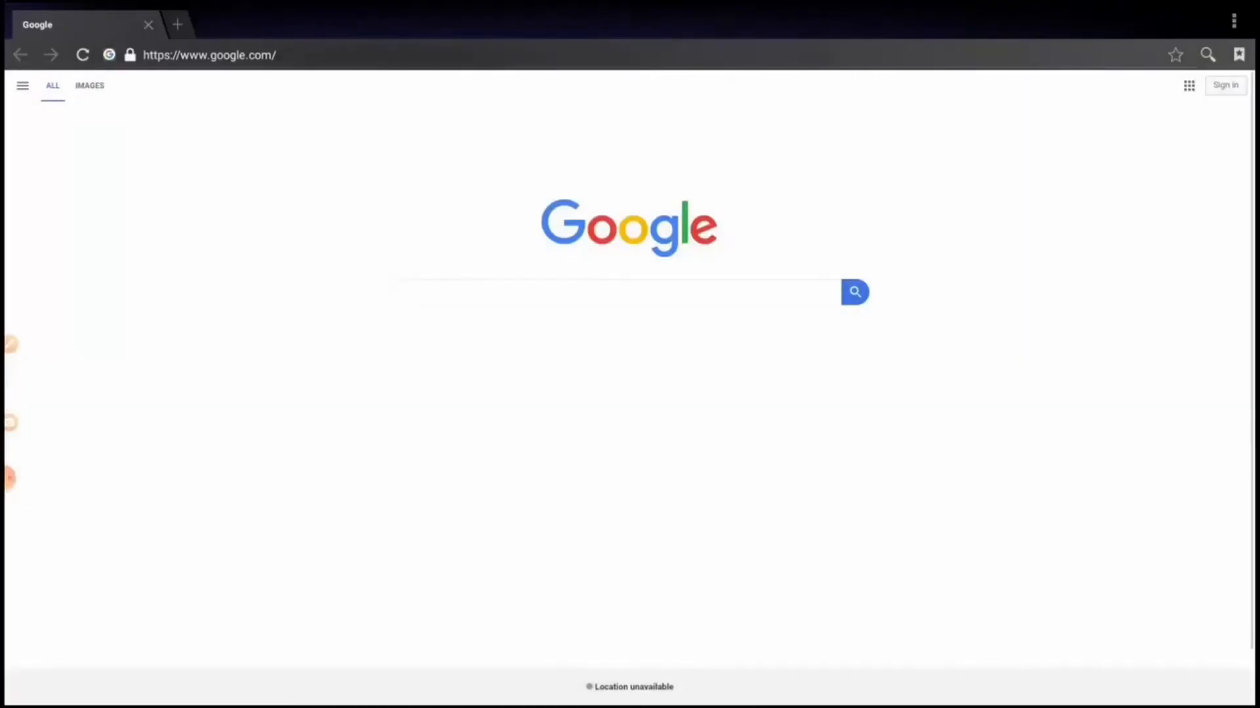
Step: Search 'net' on Google, open netflix.com from the suggestions, and go to Sign In
{"action": "type", "text": "net"}
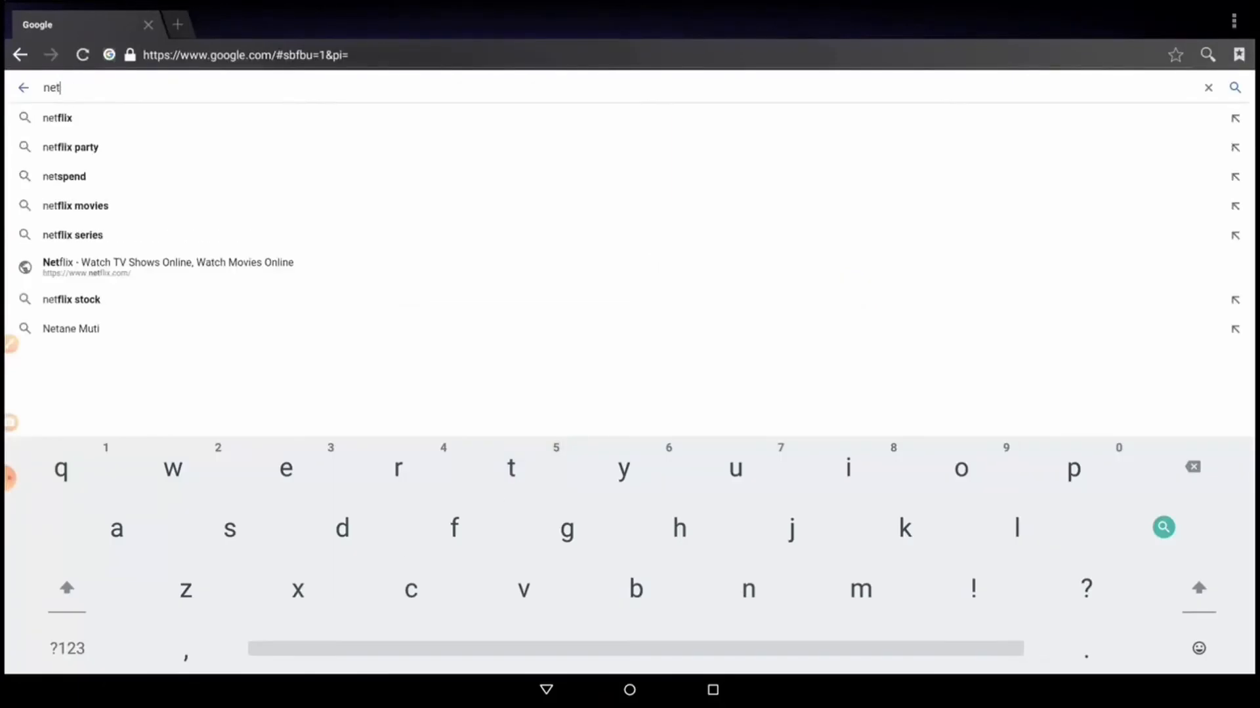
{"action": "left_click", "coordinate": [57, 117]}
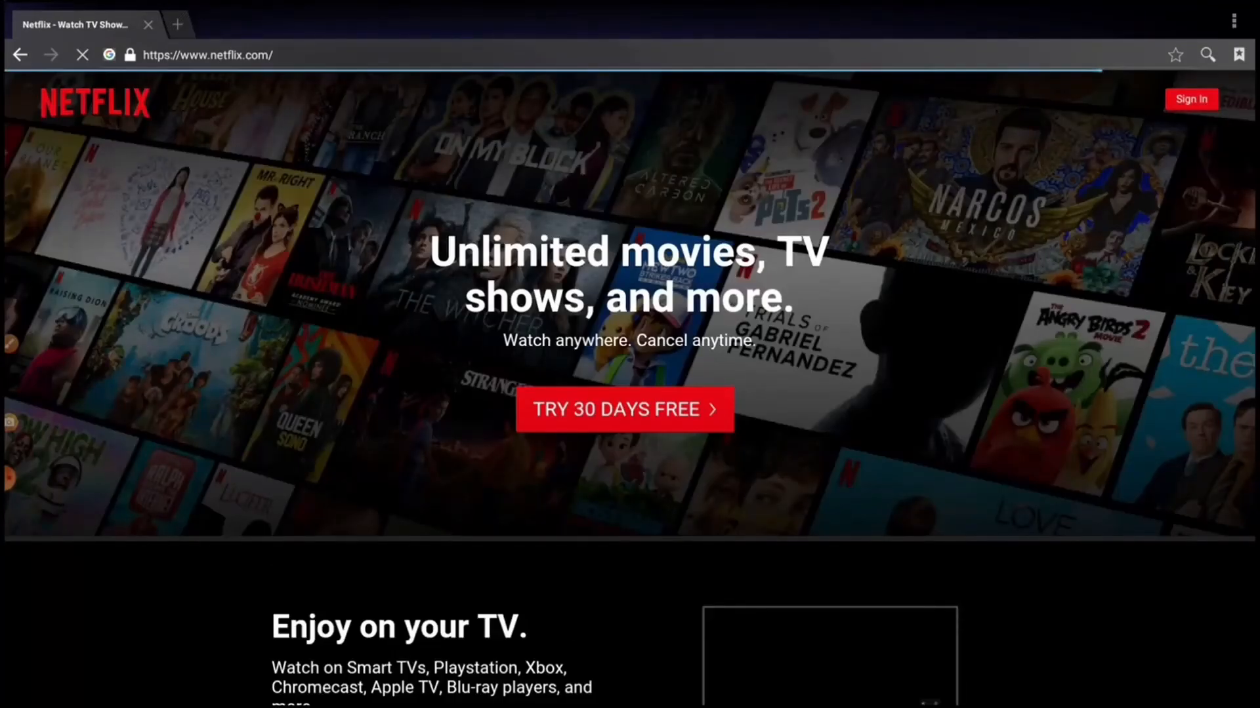
{"action": "left_click", "coordinate": [1189, 100]}
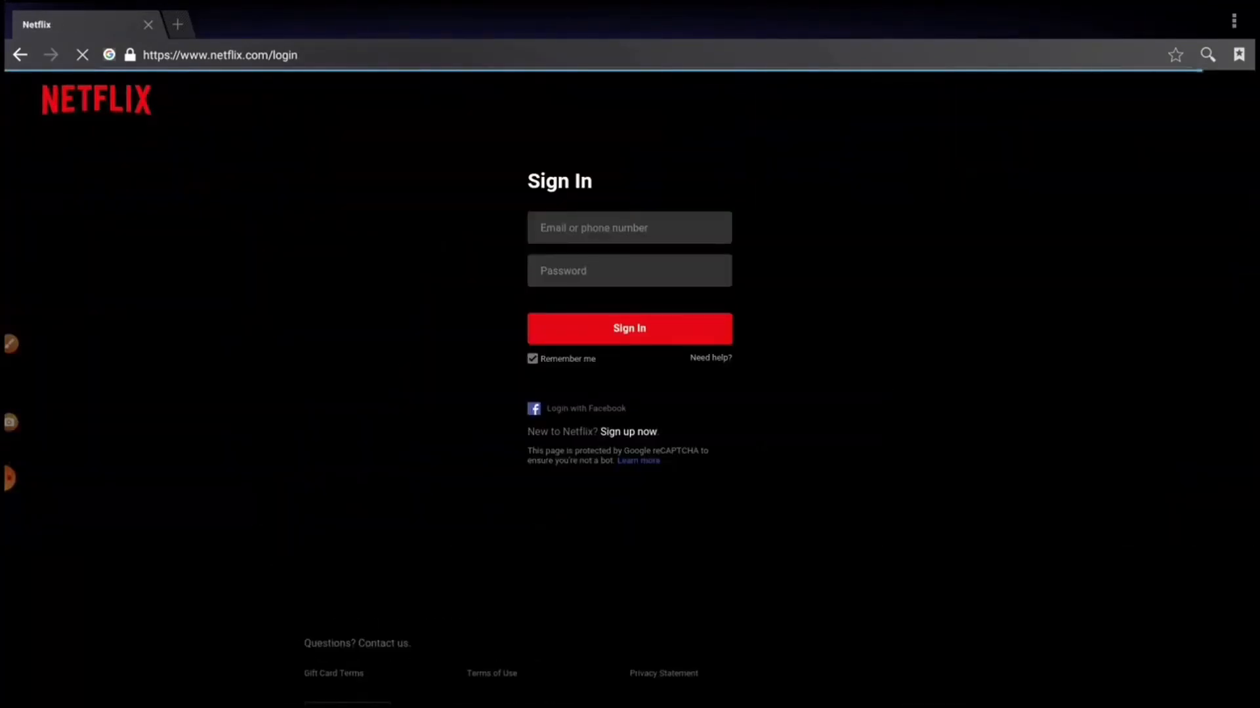